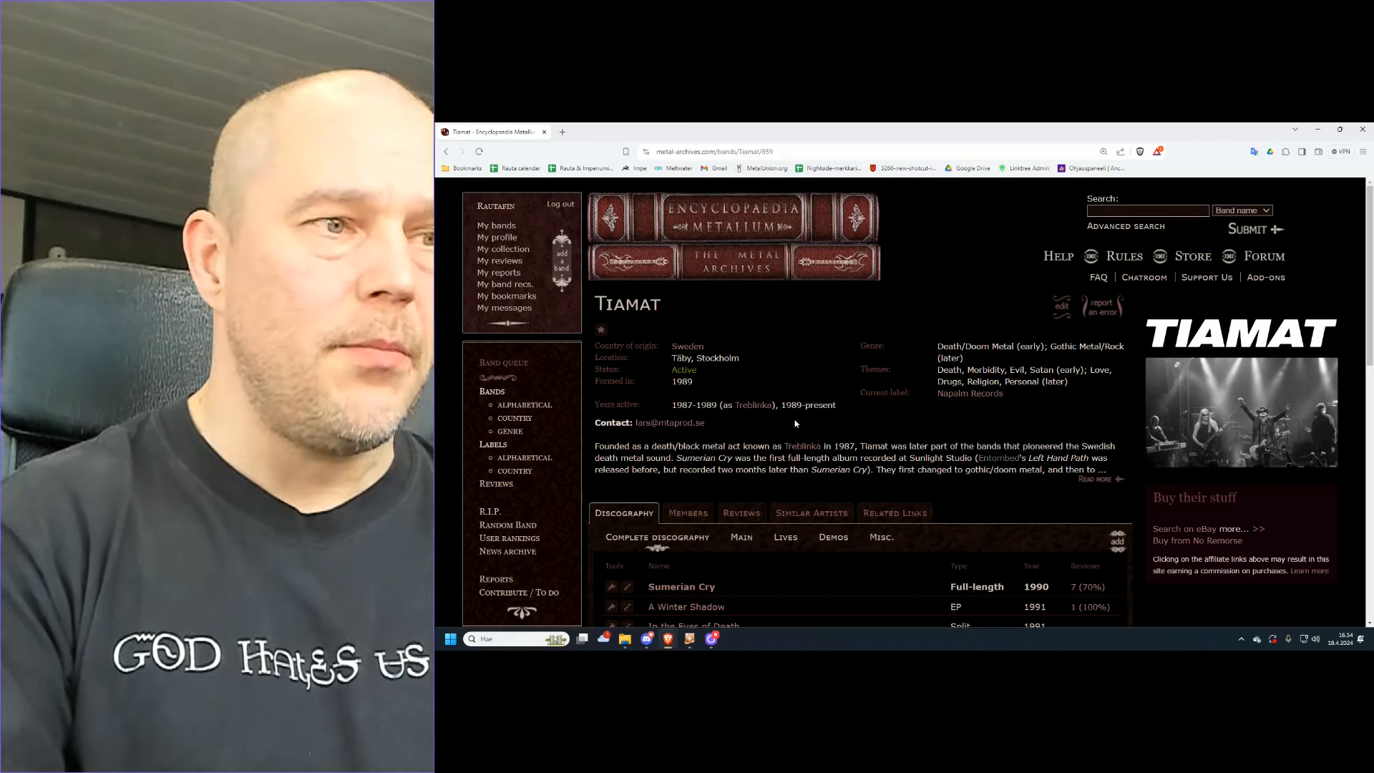
mouse_move(844, 430)
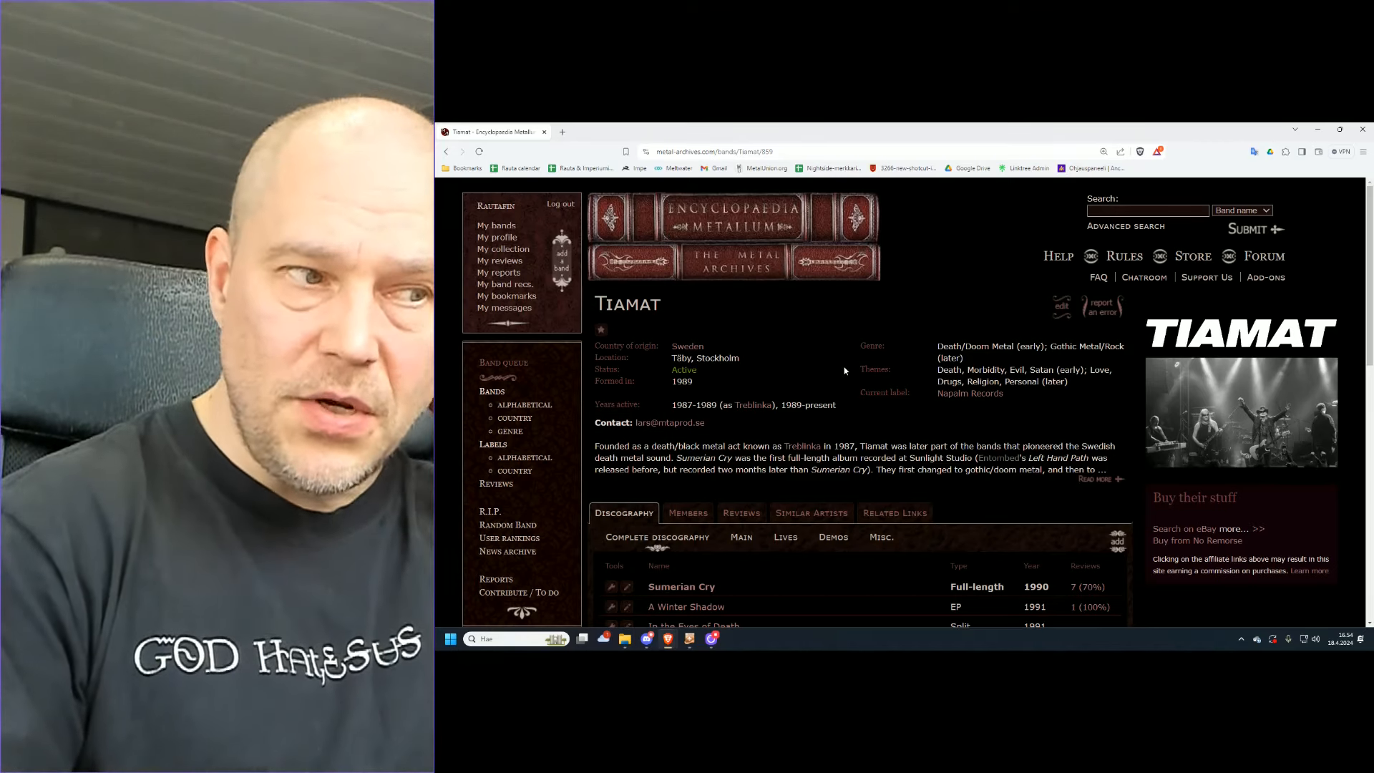
Reach Tiamat's 1992 album Clouds from the discography and view its eight-track page.
scroll("down", 3)
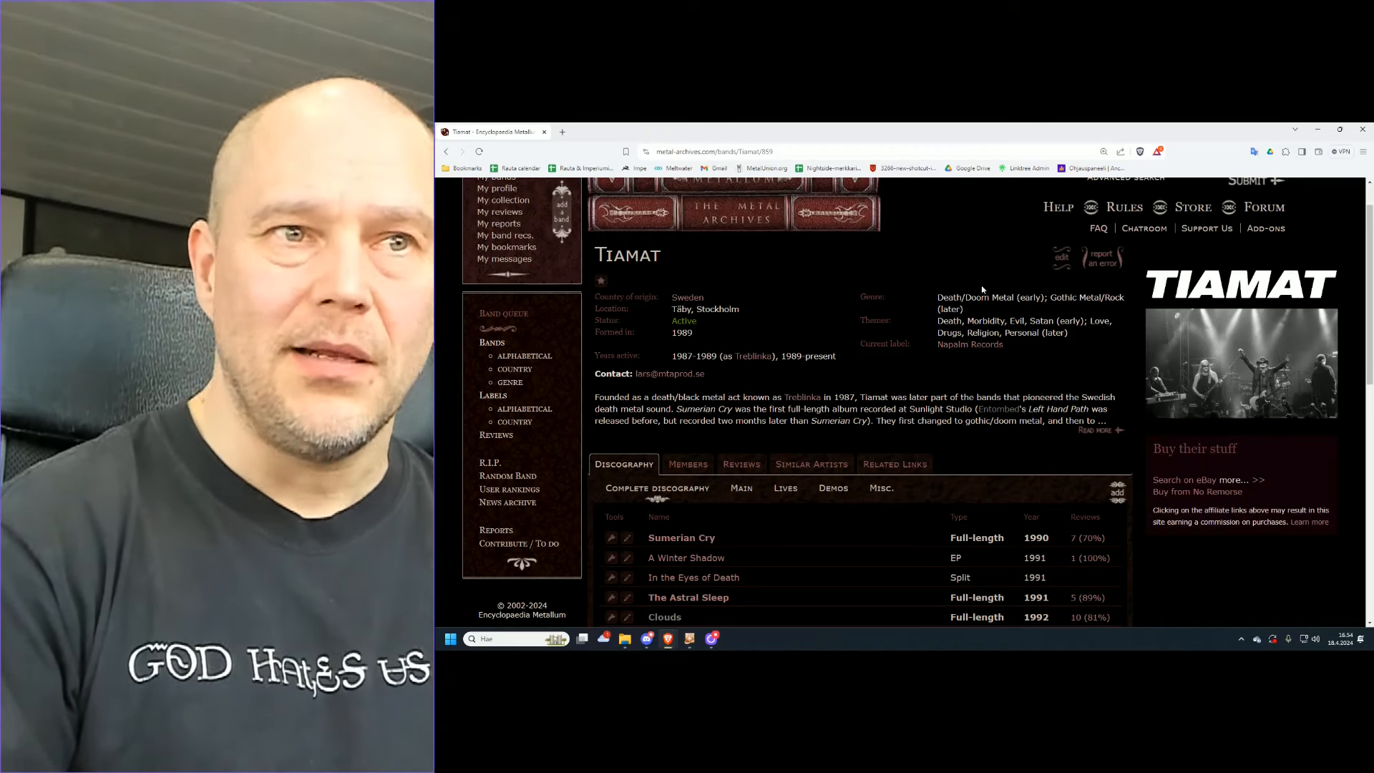
mouse_move(937, 345)
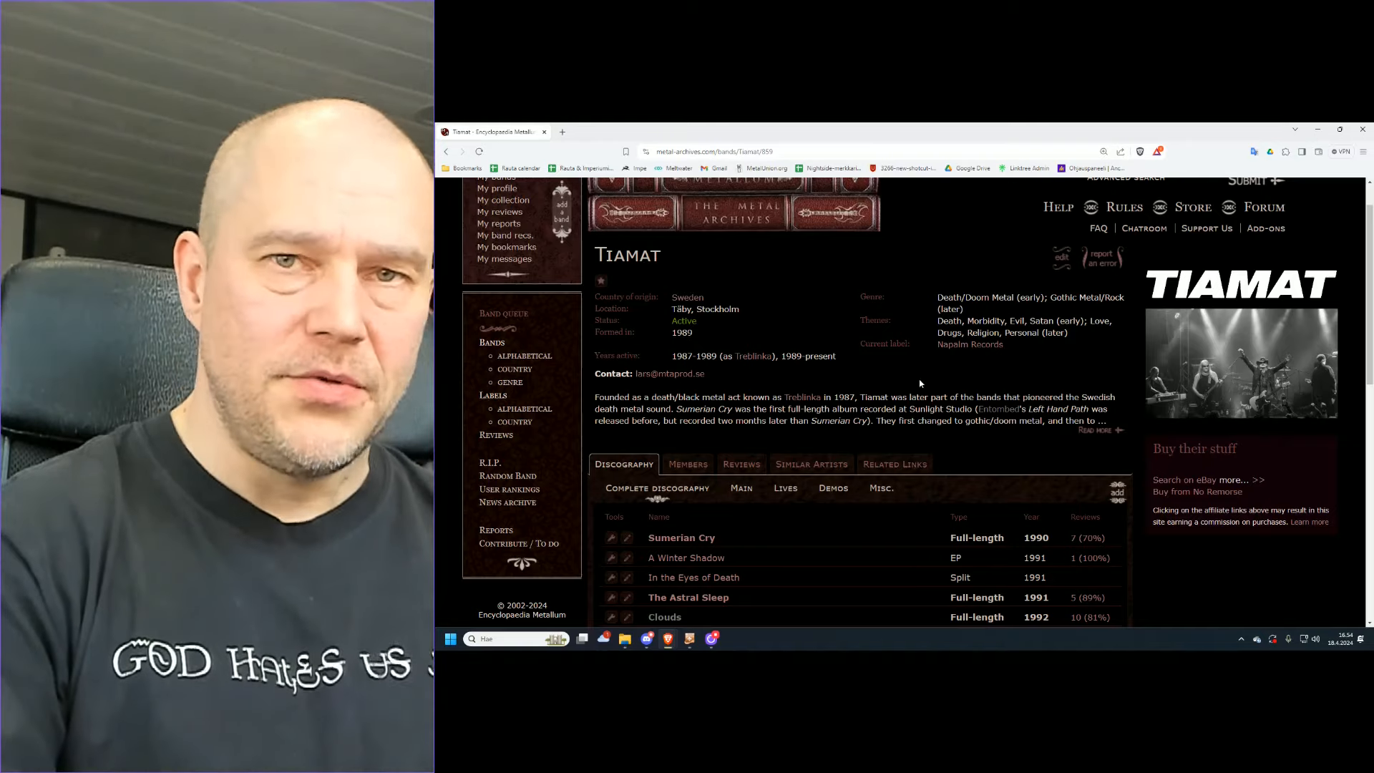
scroll("down", 3)
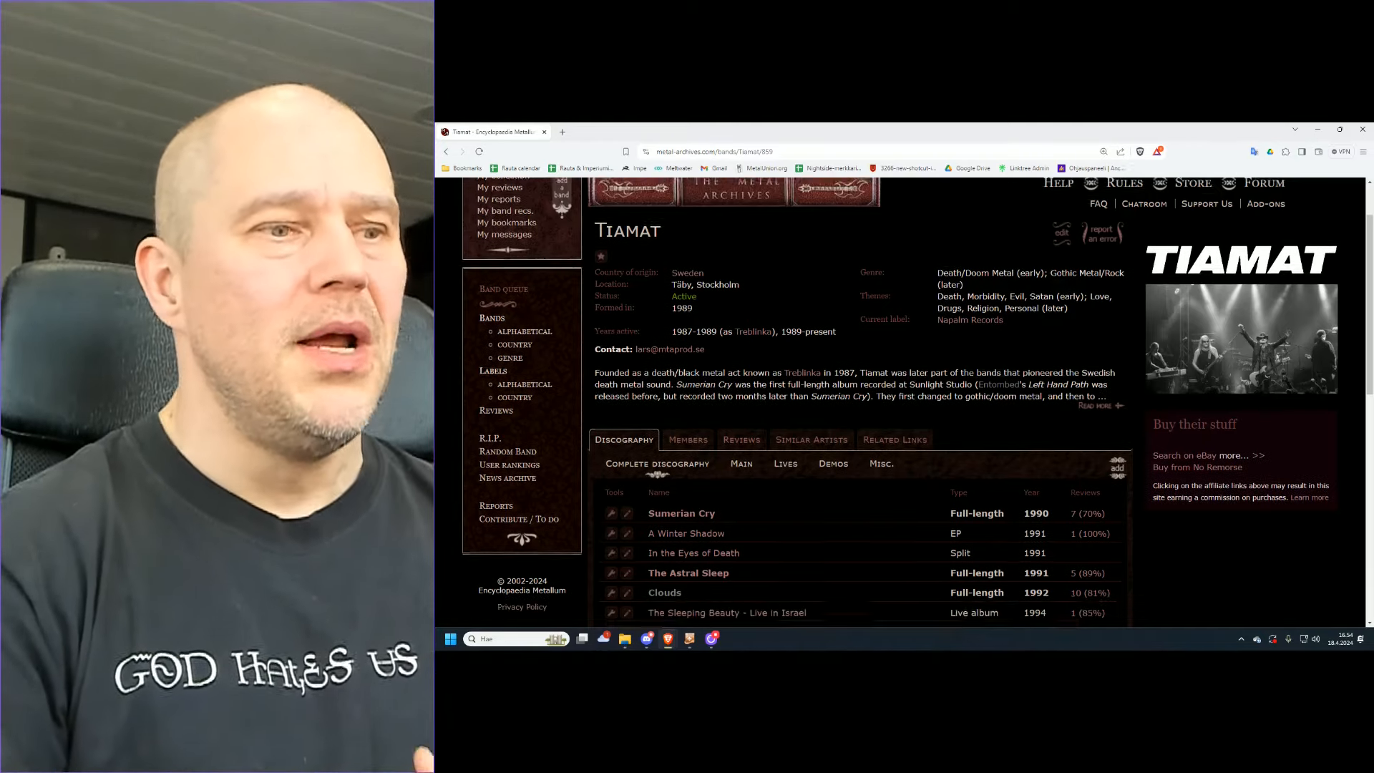
scroll("down", 3)
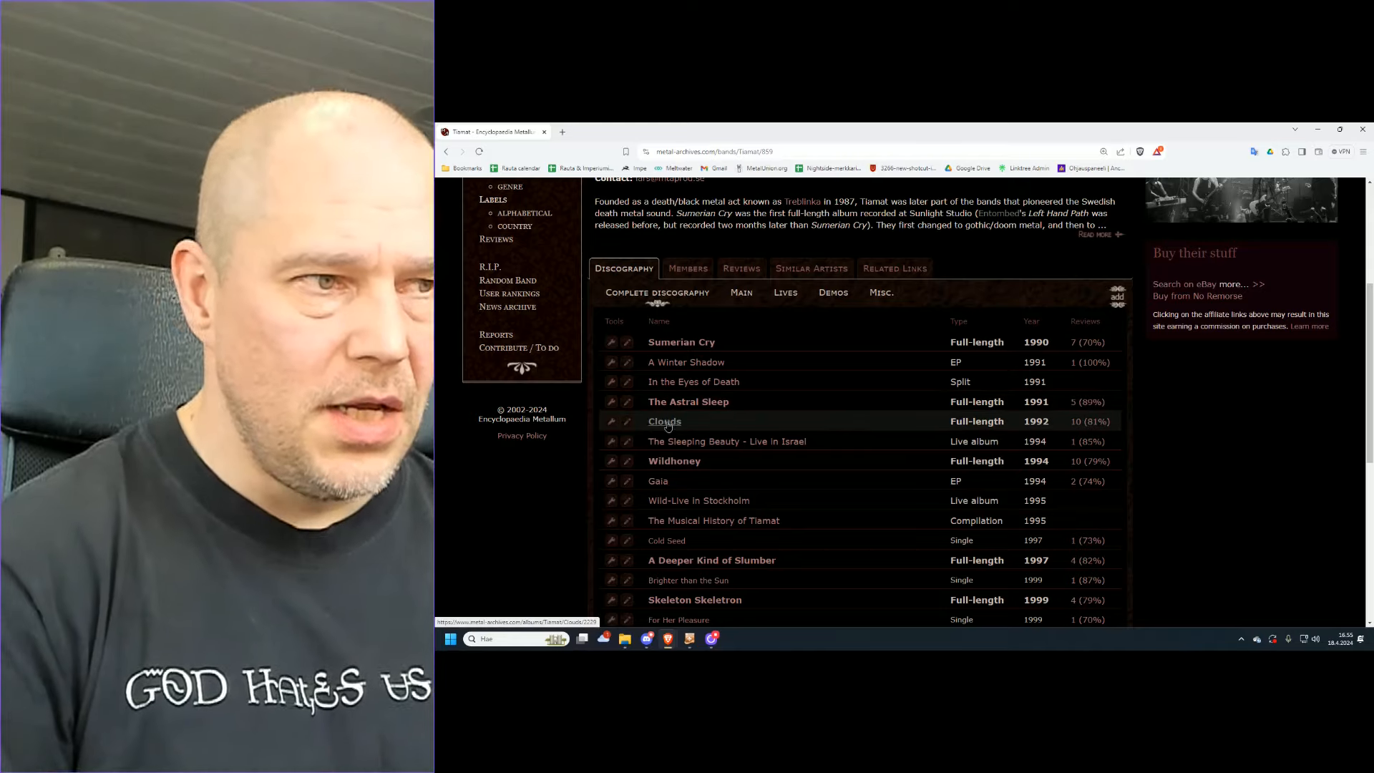
left_click(664, 420)
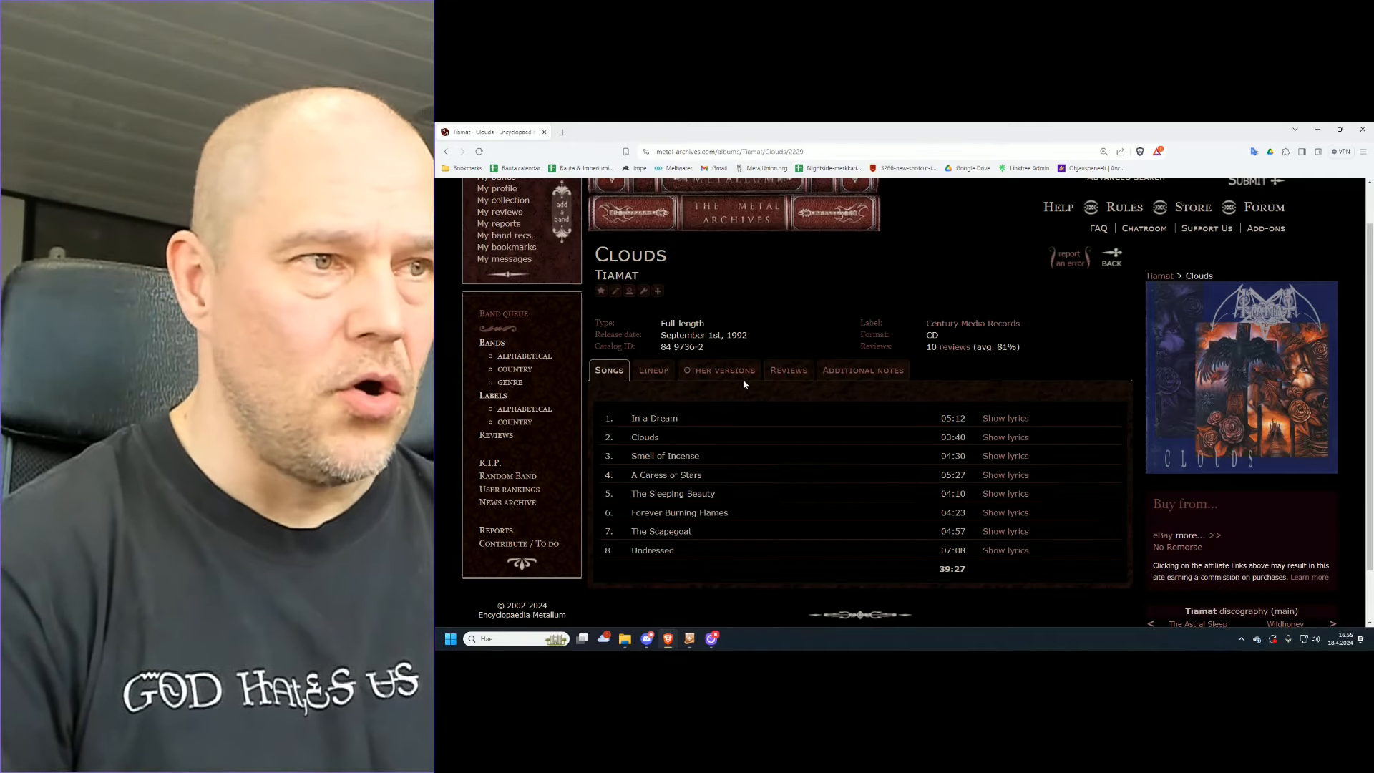
Show Clouds' other released versions, down to the 2024 reissue entries.
left_click(720, 370)
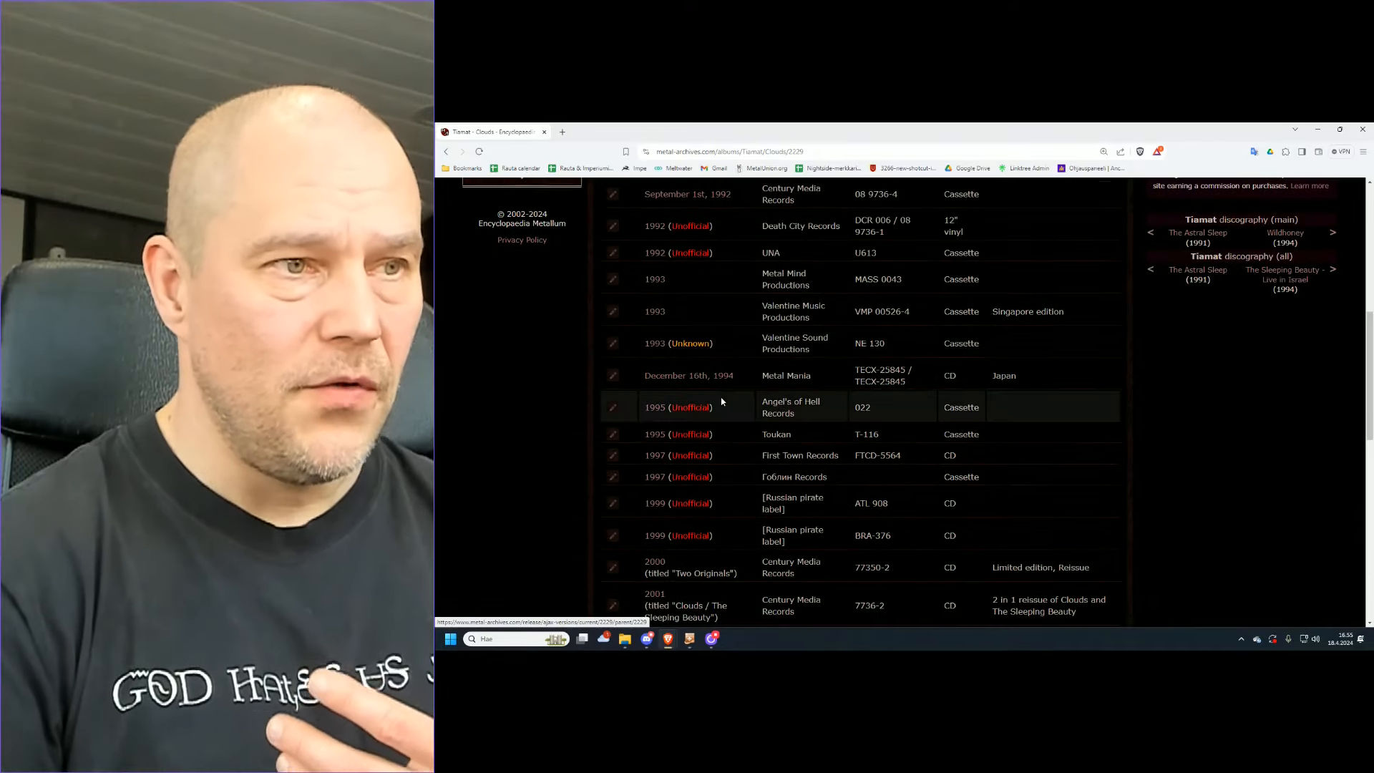
scroll("down", 3)
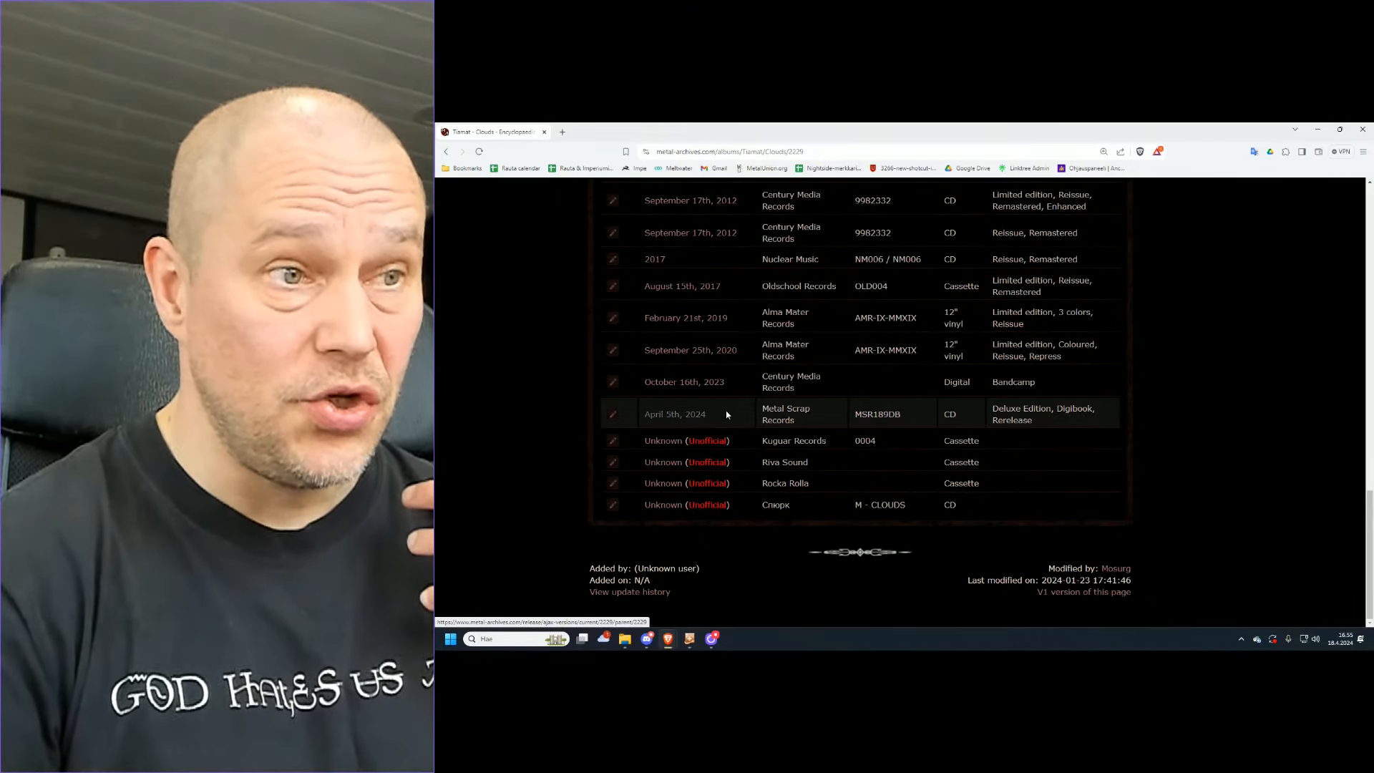
mouse_move(674, 413)
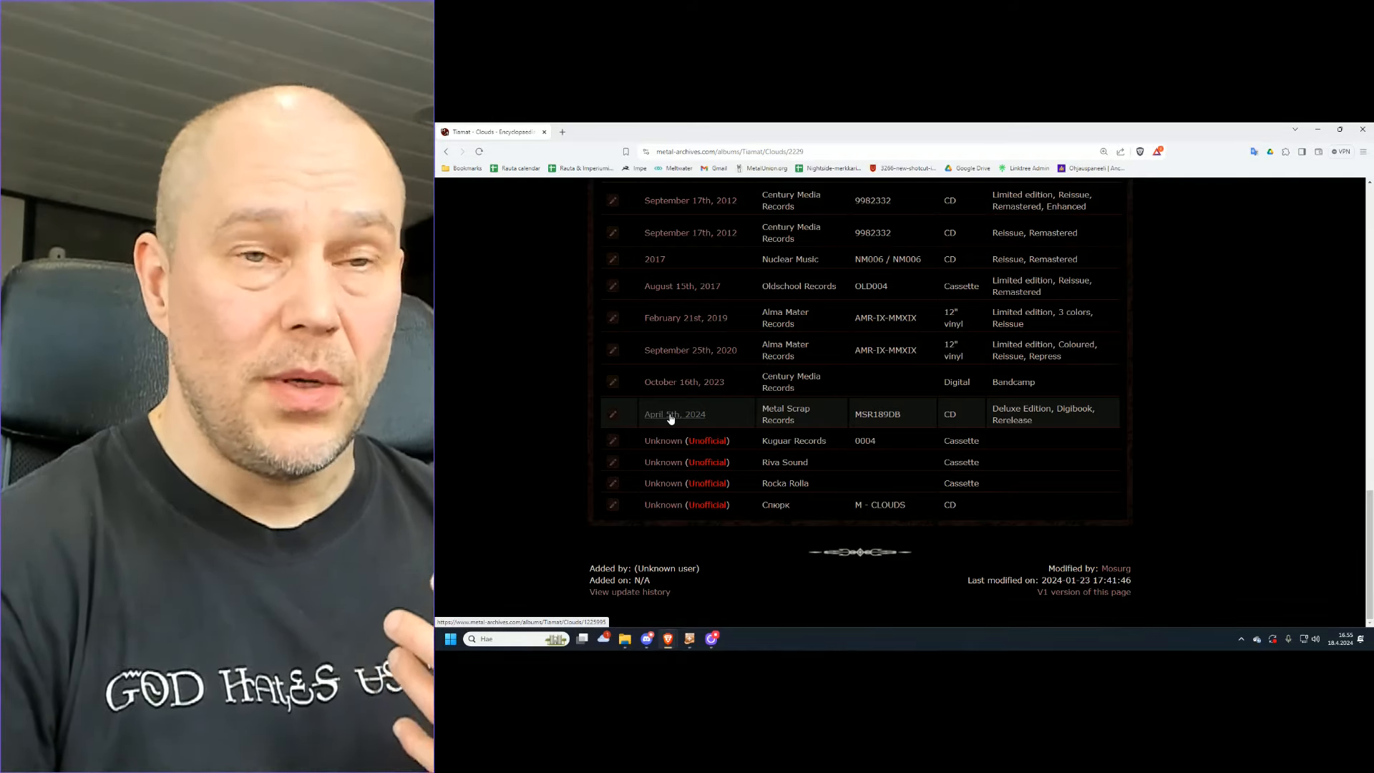
View the April 5th, 2024 Metal Scrap Records deluxe digibook edition with its thirteen tracks.
left_click(674, 413)
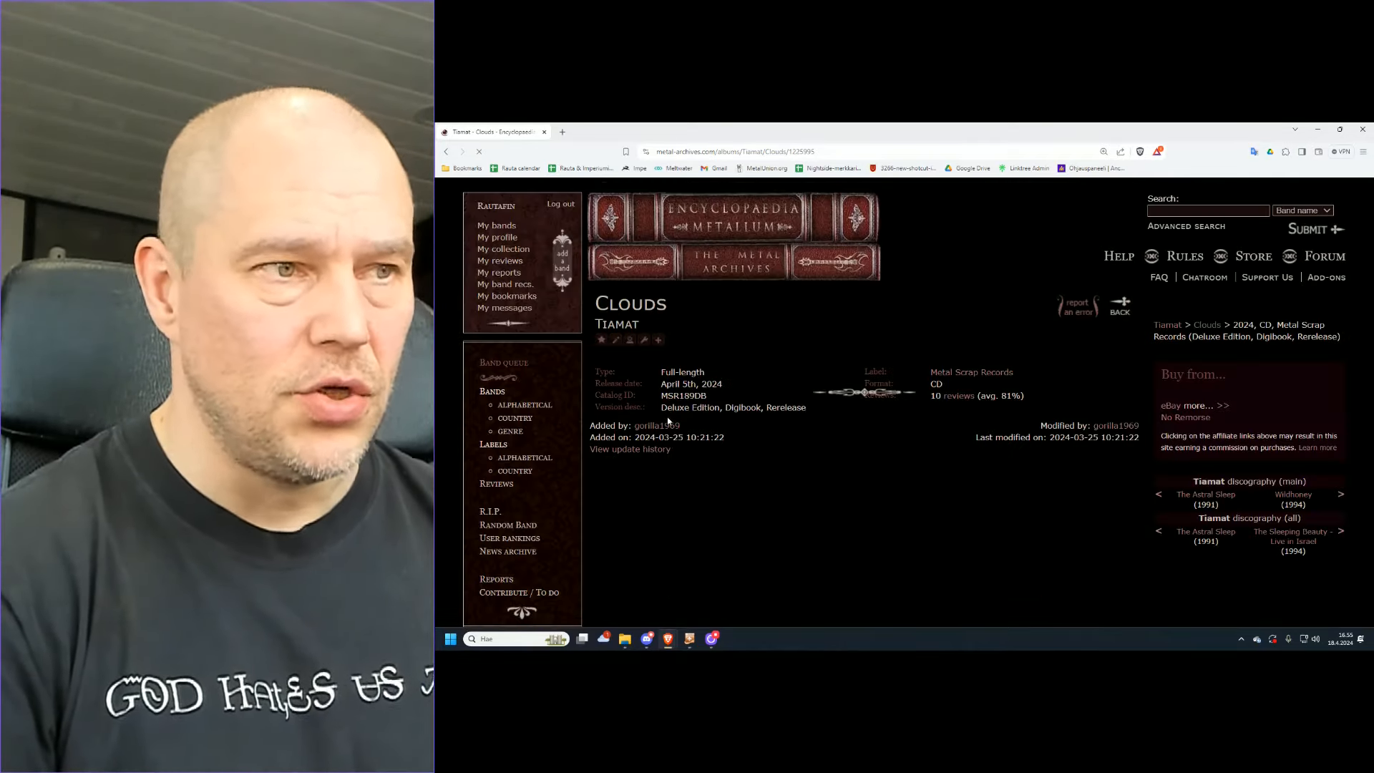
scroll("down", 3)
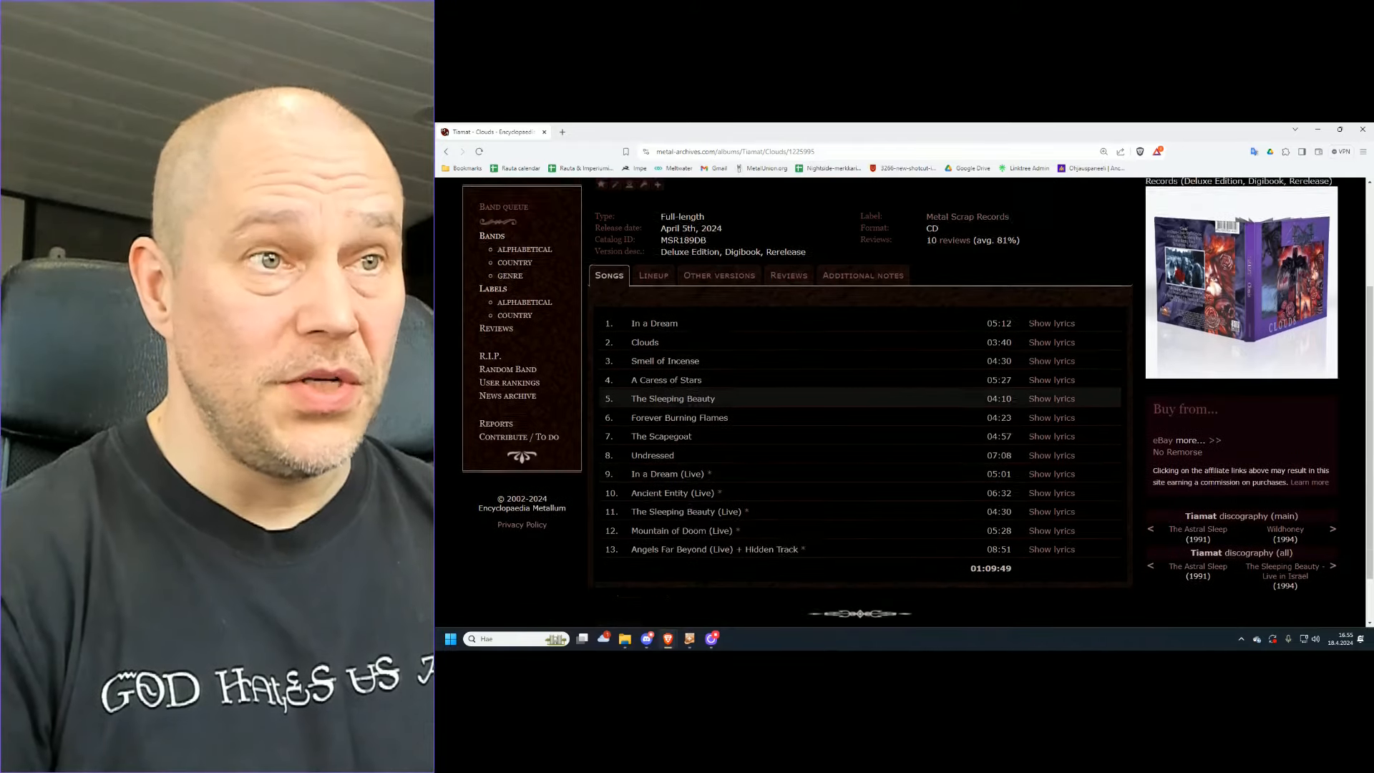
scroll("down", 3)
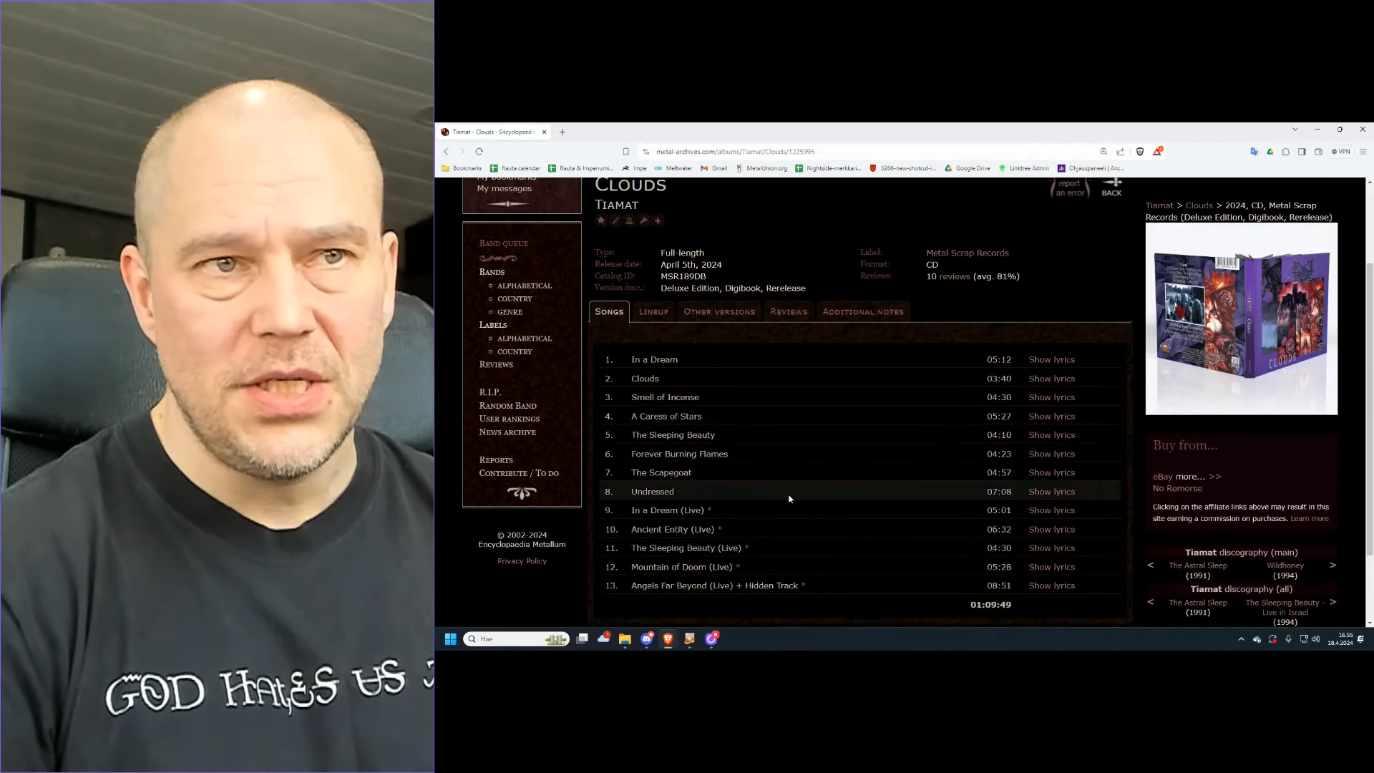
Enlarge the 2024 digibook reissue's cover artwork photo.
left_click(1240, 320)
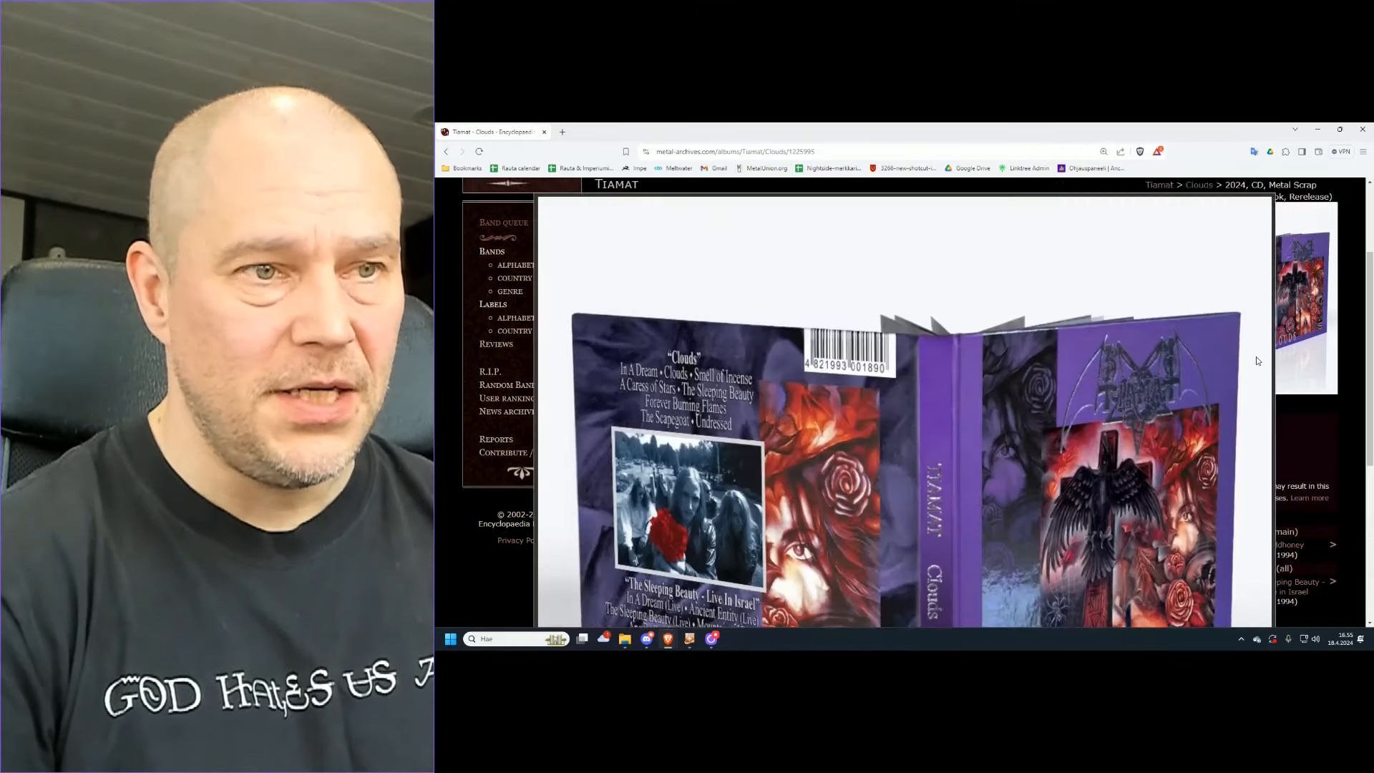
scroll("down", 3)
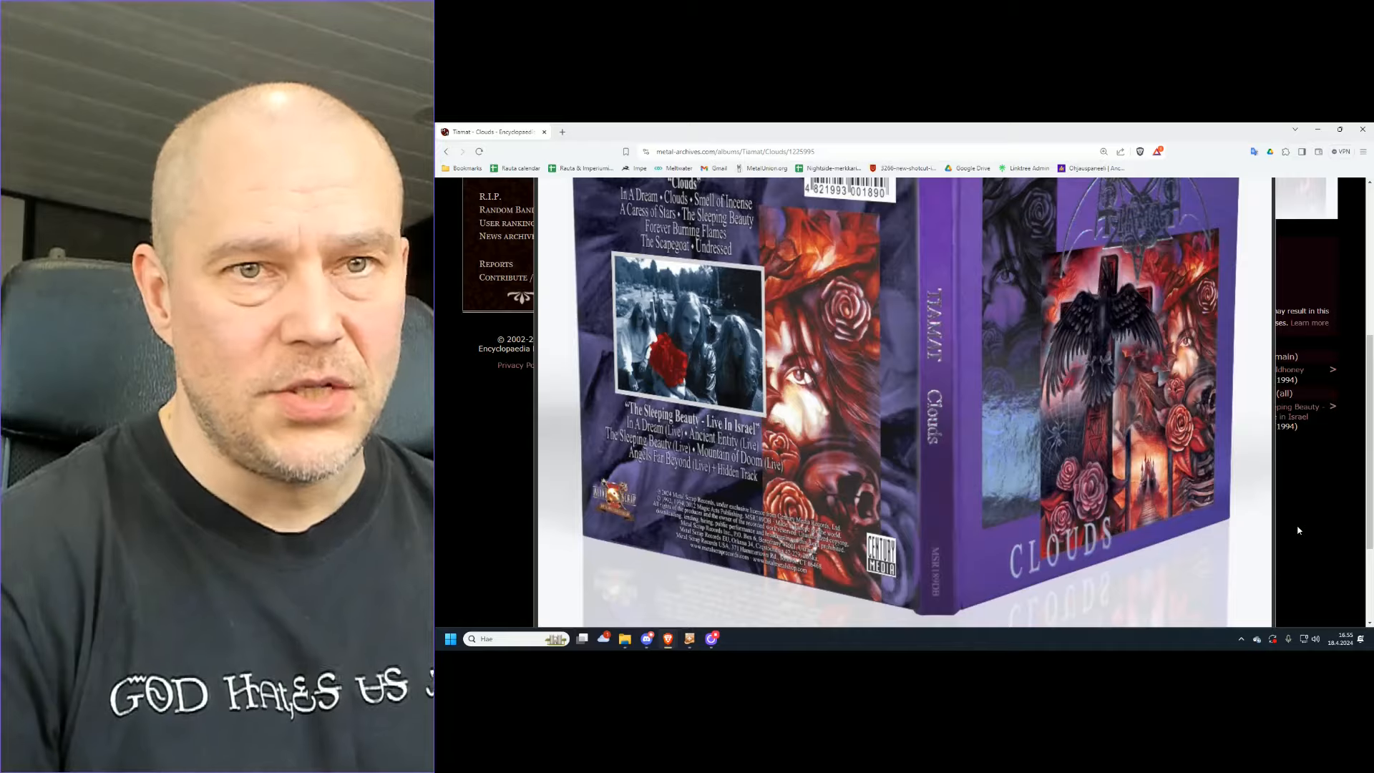